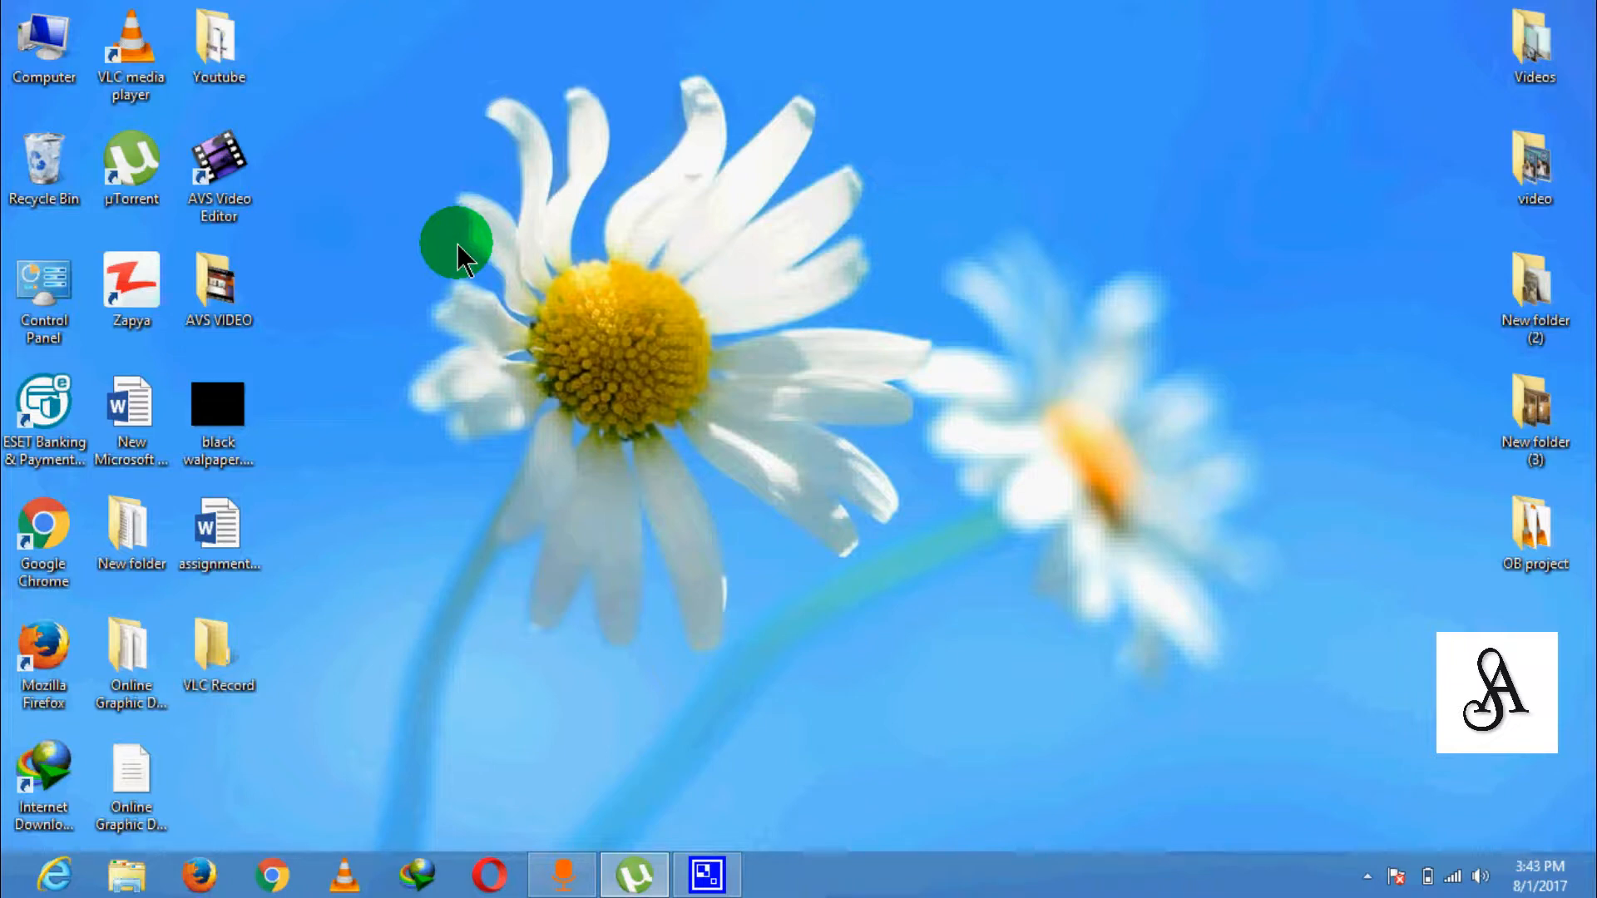
{"action": "mouse_move", "coordinate": [8, 873]}
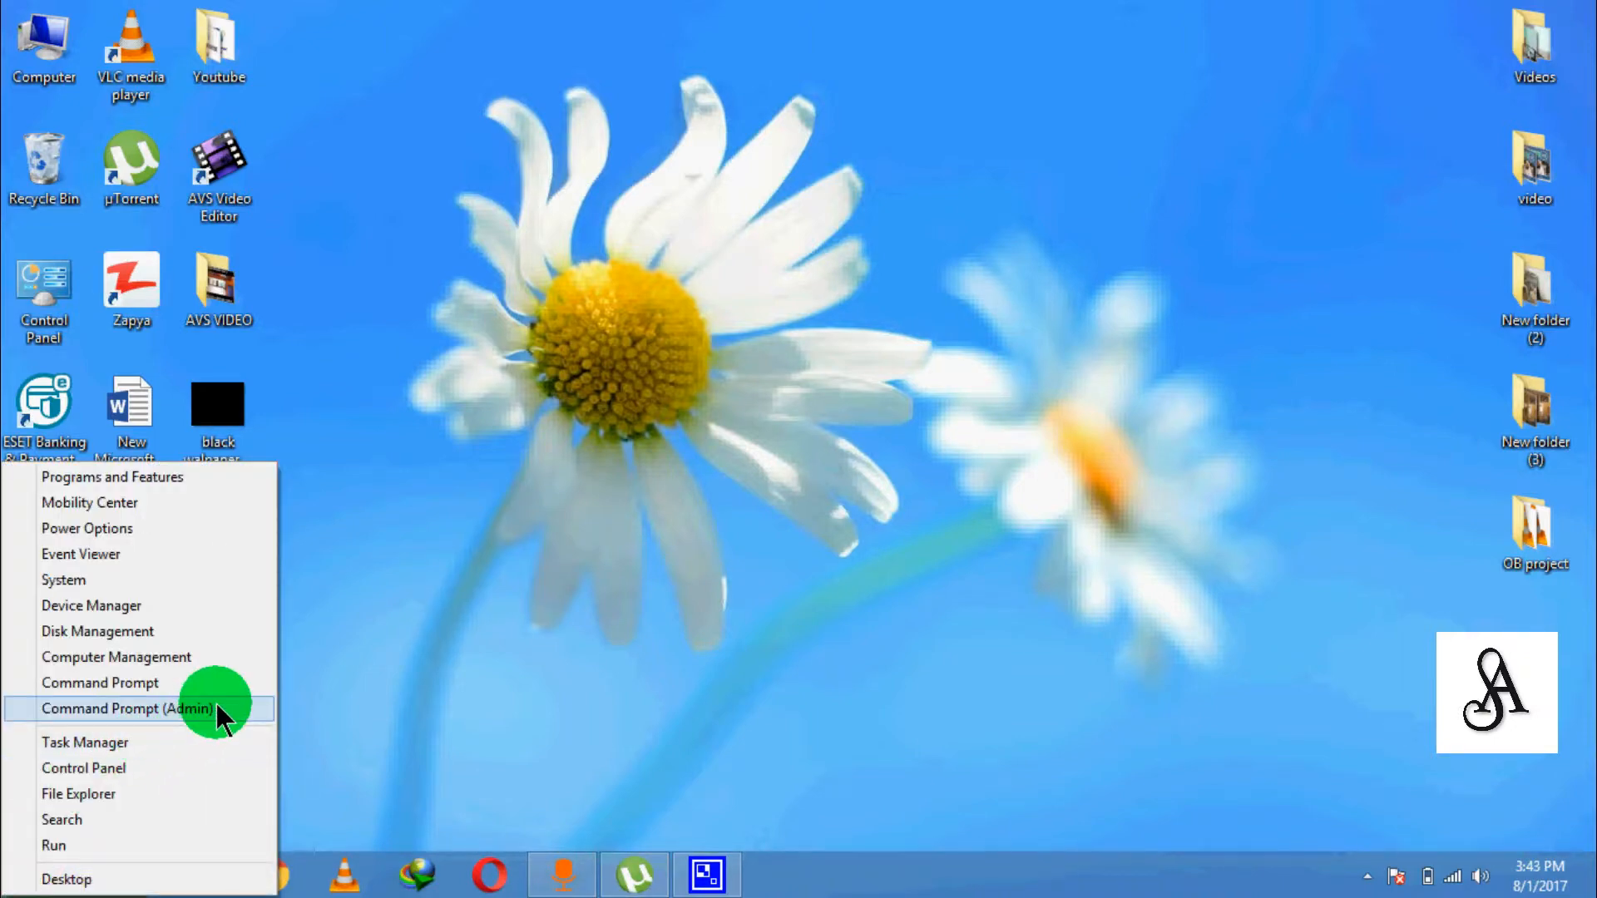
Launch an administrator Command Prompt from the Windows 8 Start corner menu
{"action": "left_click", "coordinate": [100, 709]}
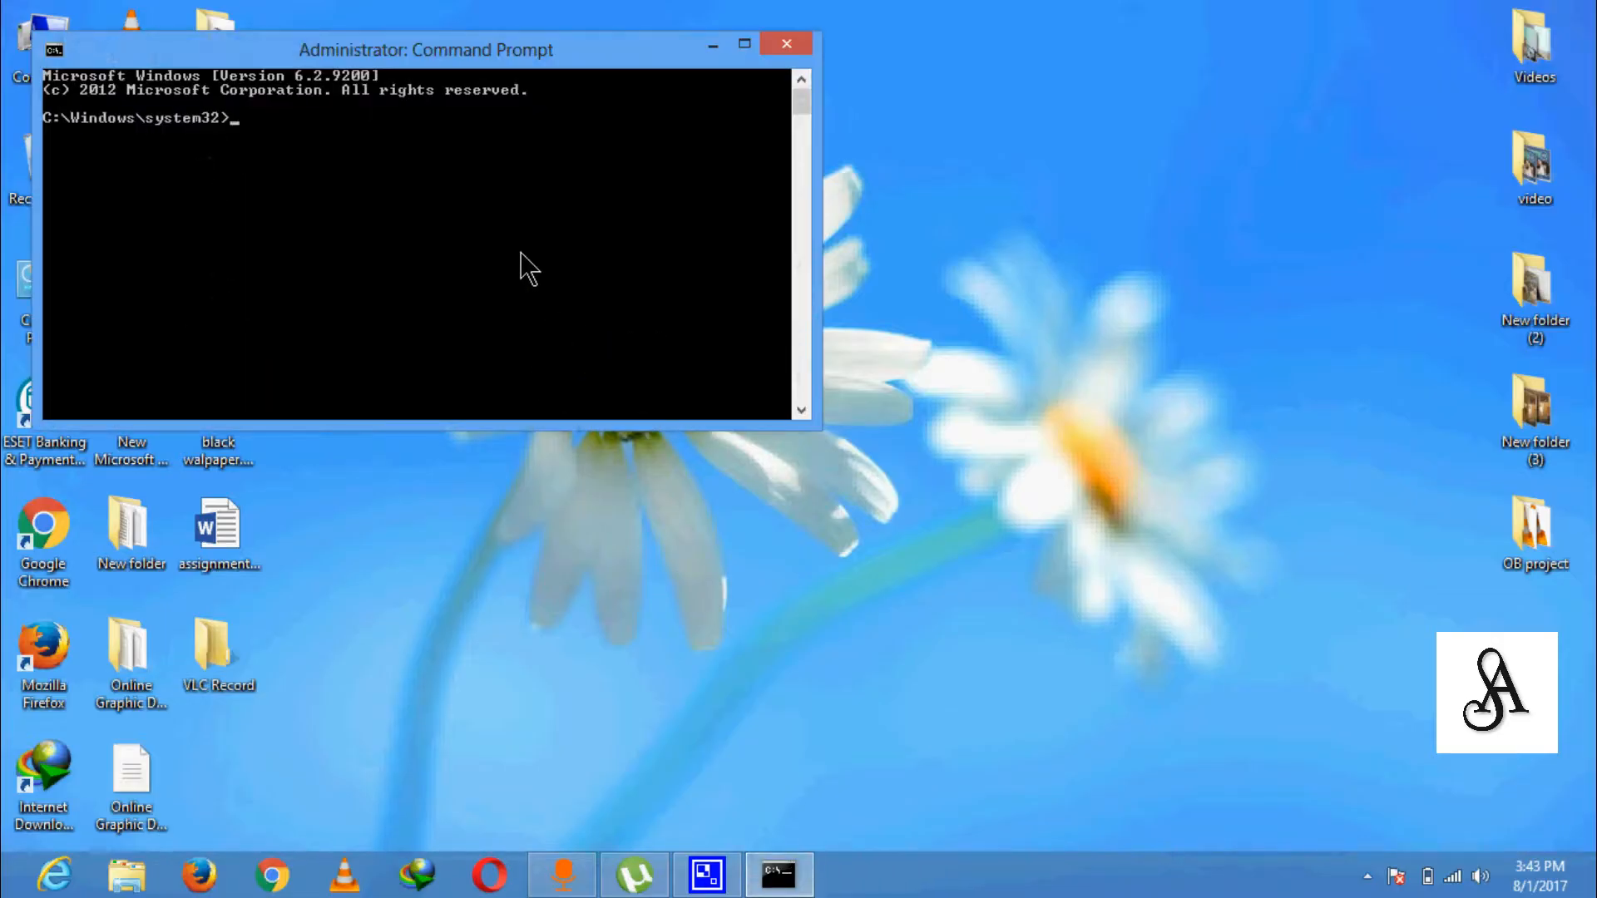
Enter the netsh shell and write 'winsock reset' at the netsh> prompt without running it
{"action": "type", "text": "ne"}
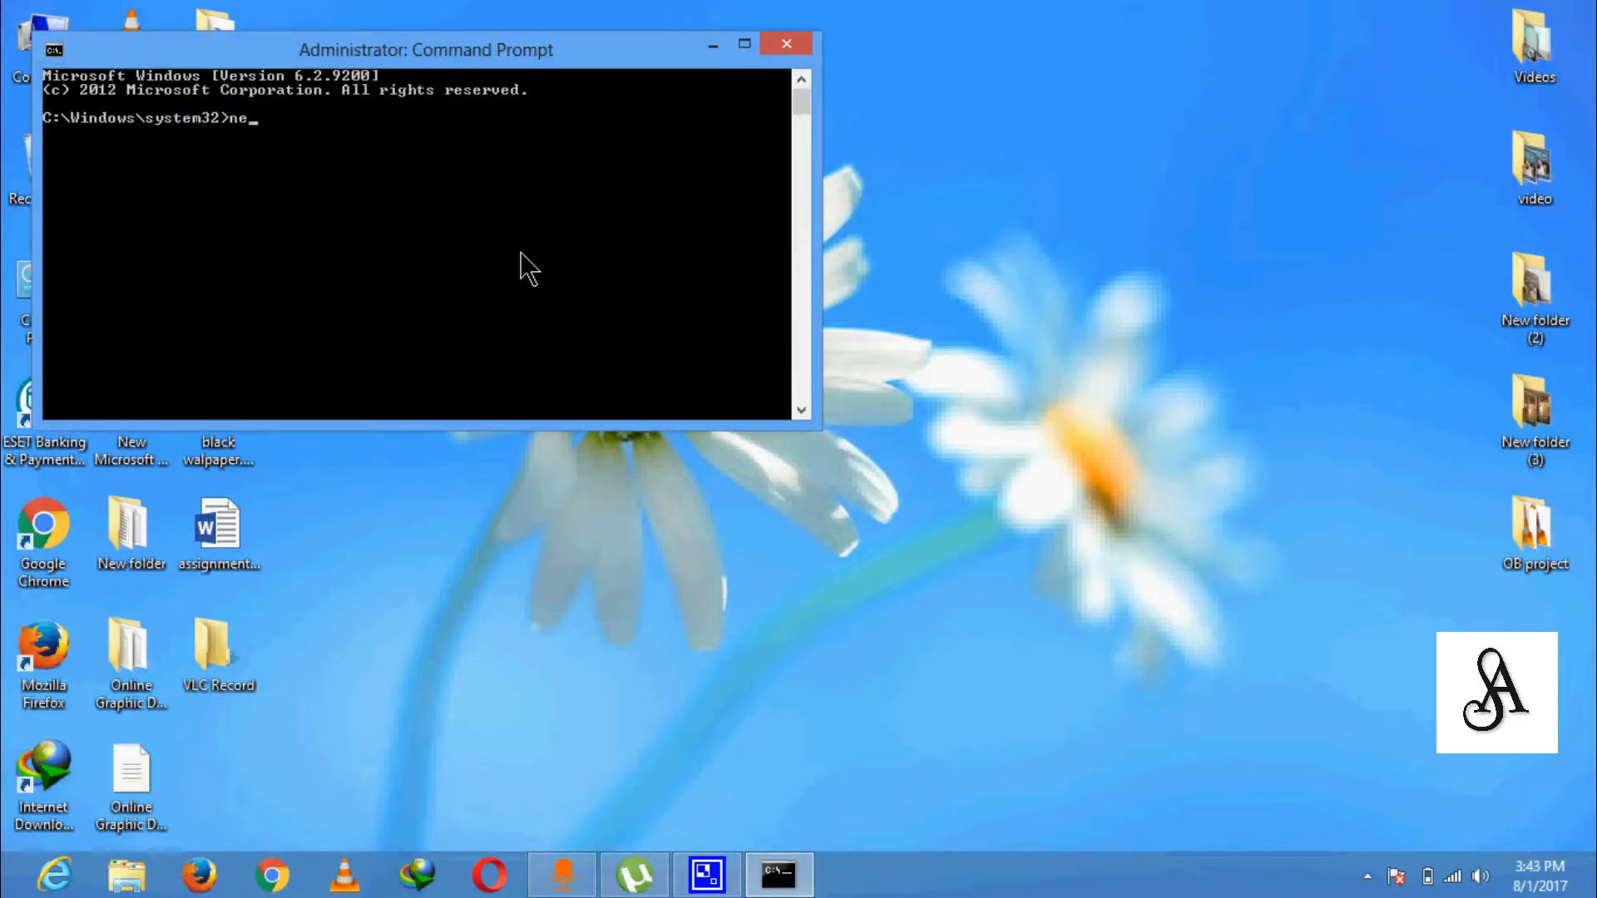
{"action": "type", "text": "tsh"}
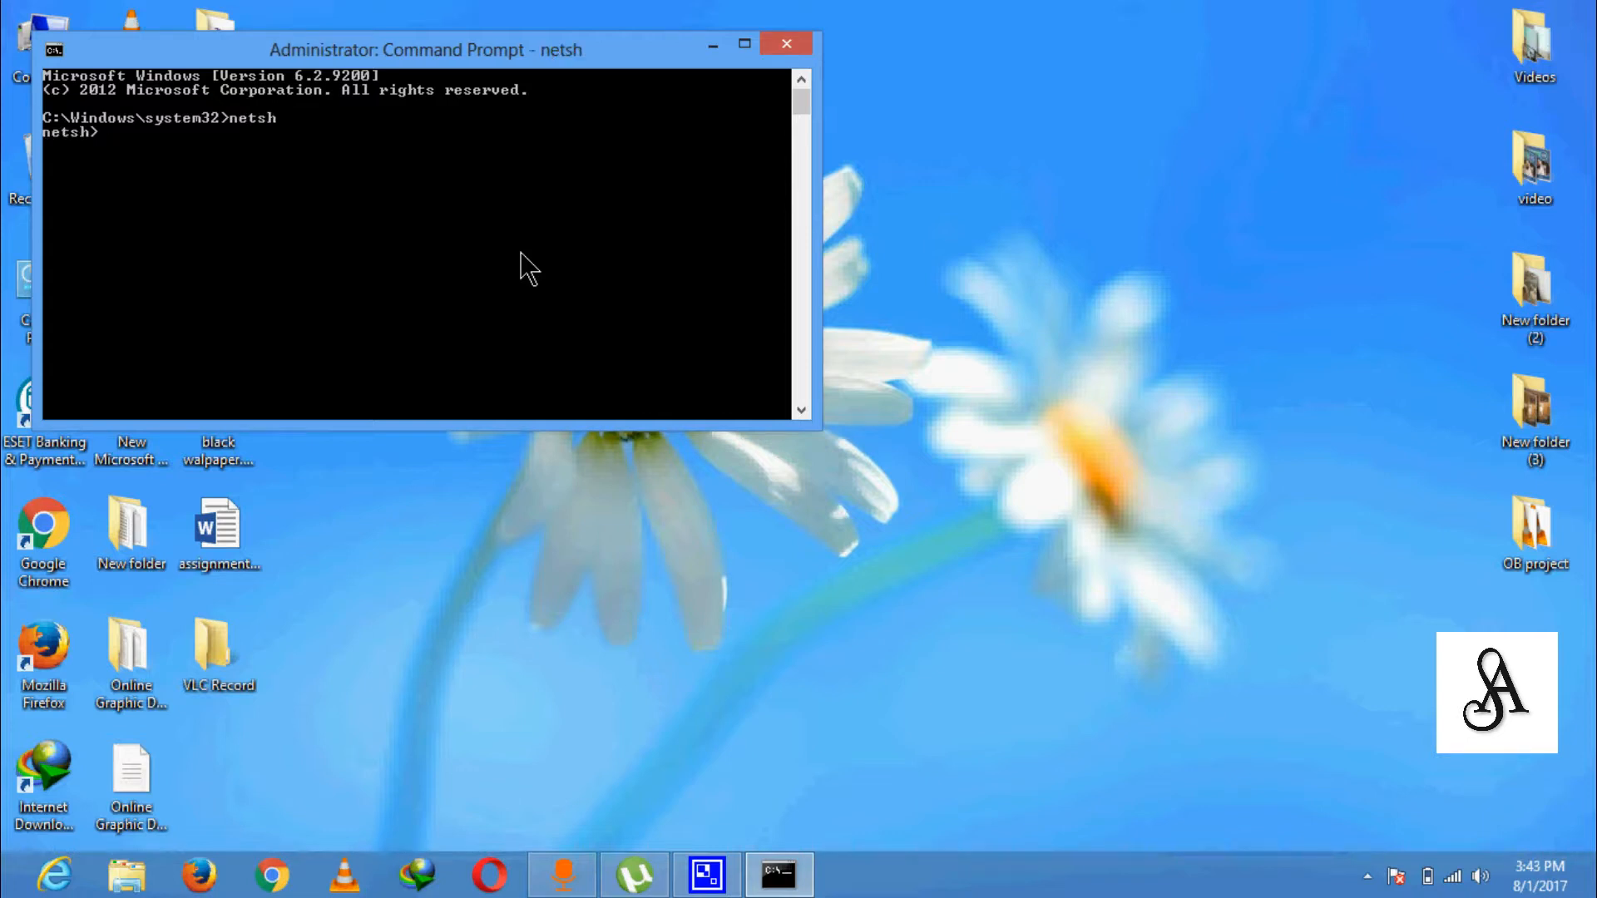
{"action": "type", "text": "wi"}
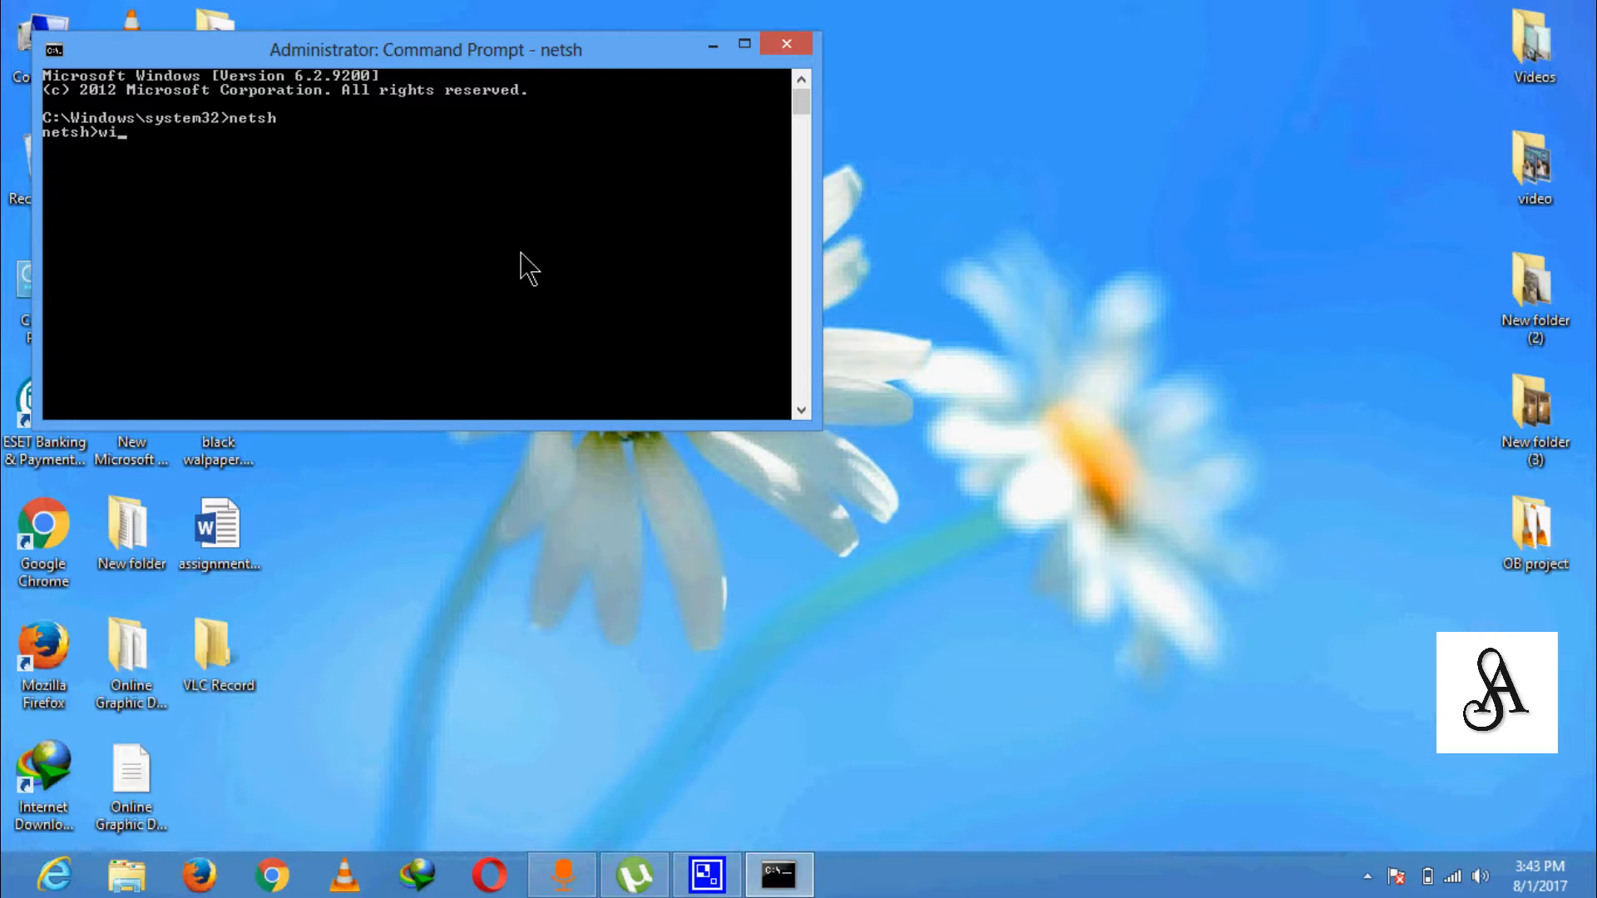
{"action": "type", "text": "nsock"}
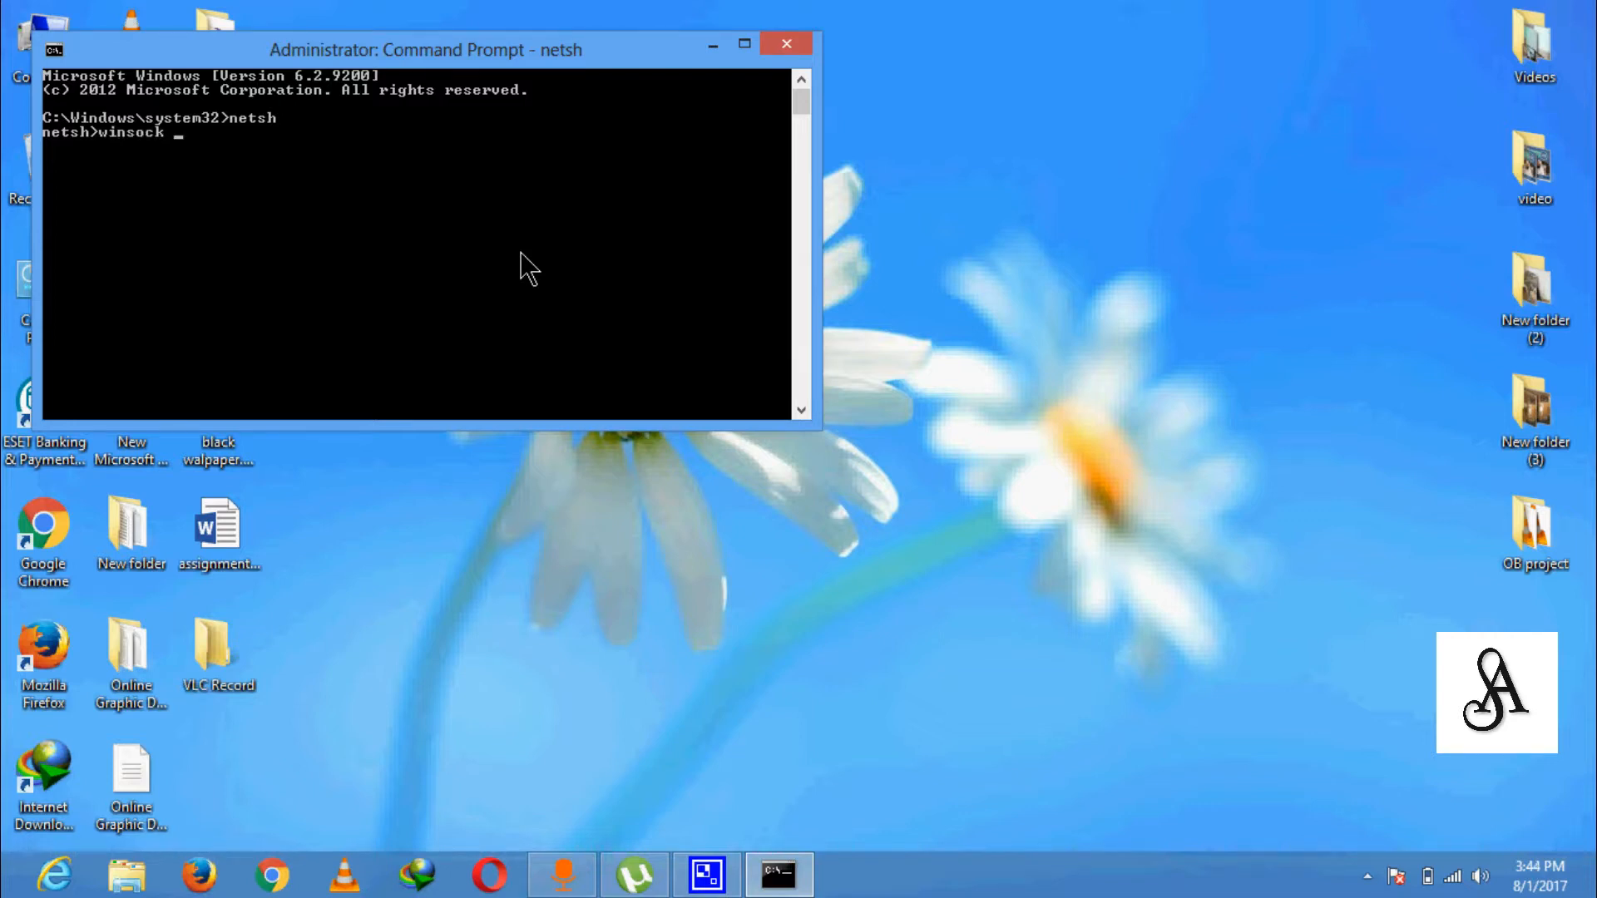
{"action": "type", "text": "reset"}
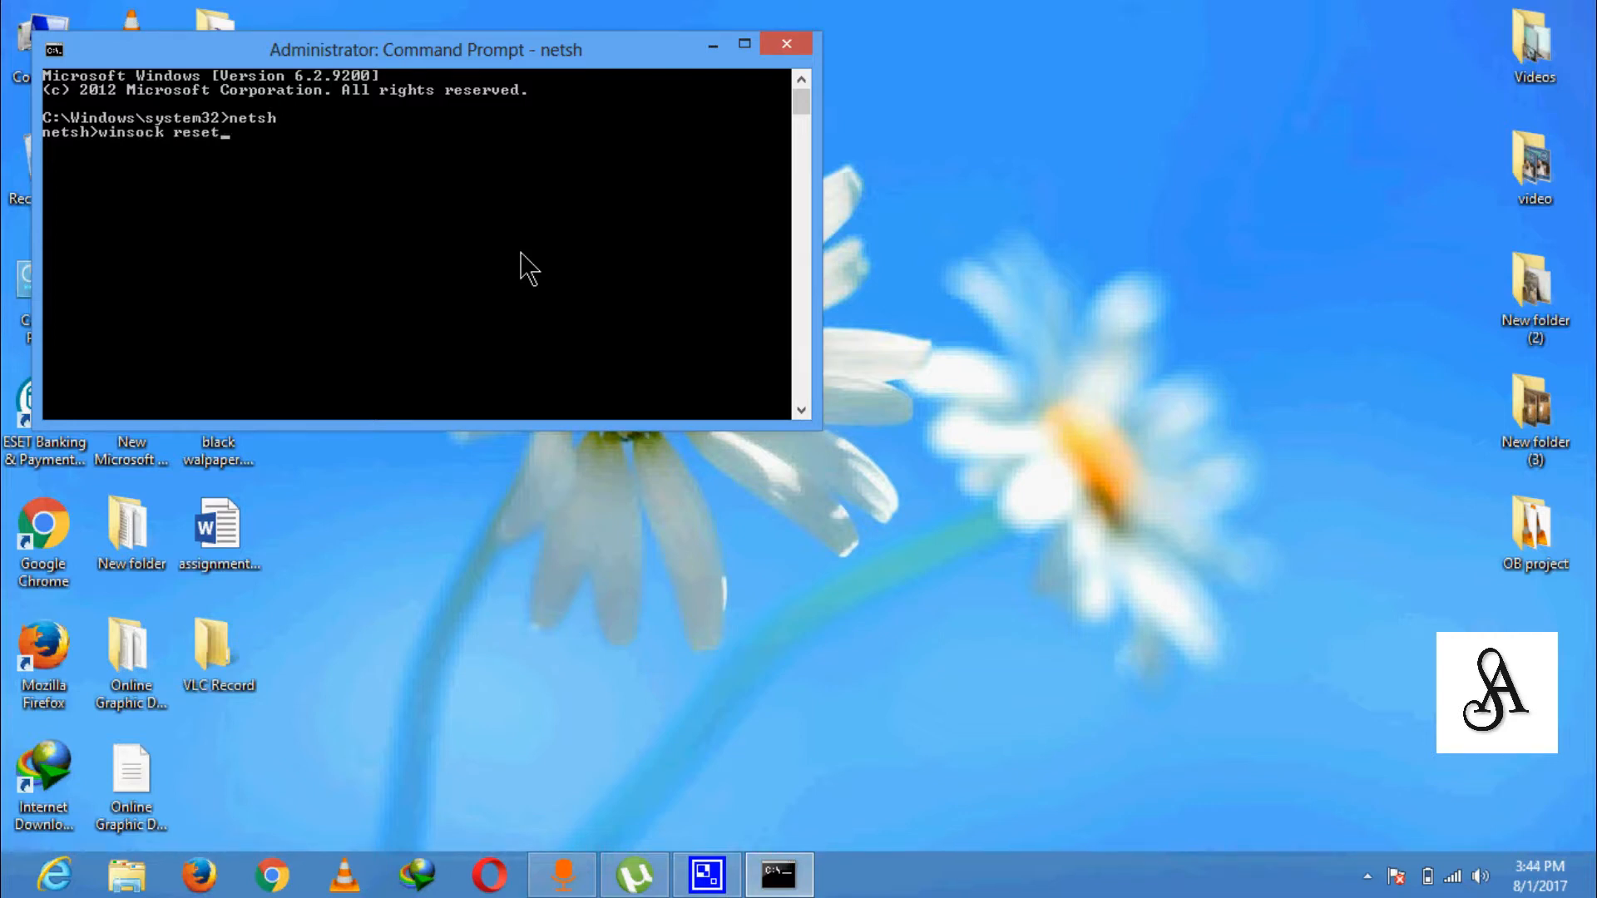